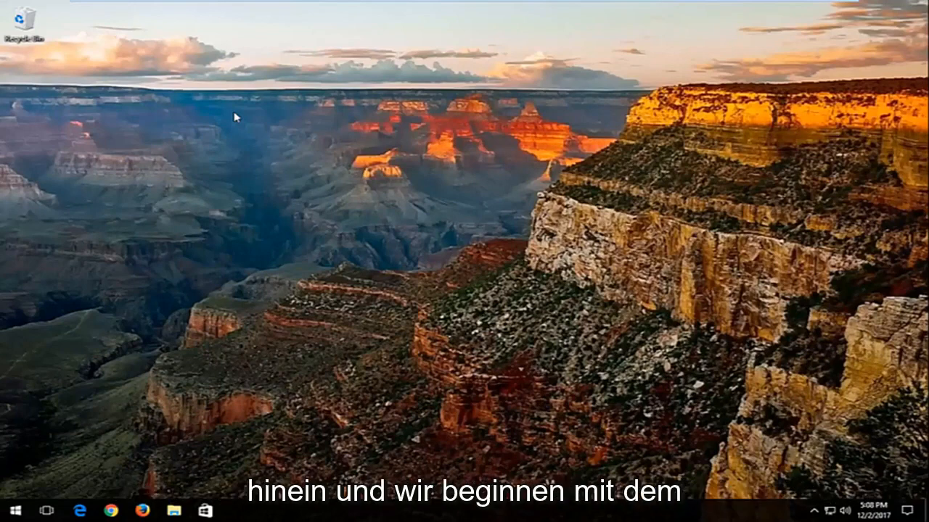
mouse_move(45, 490)
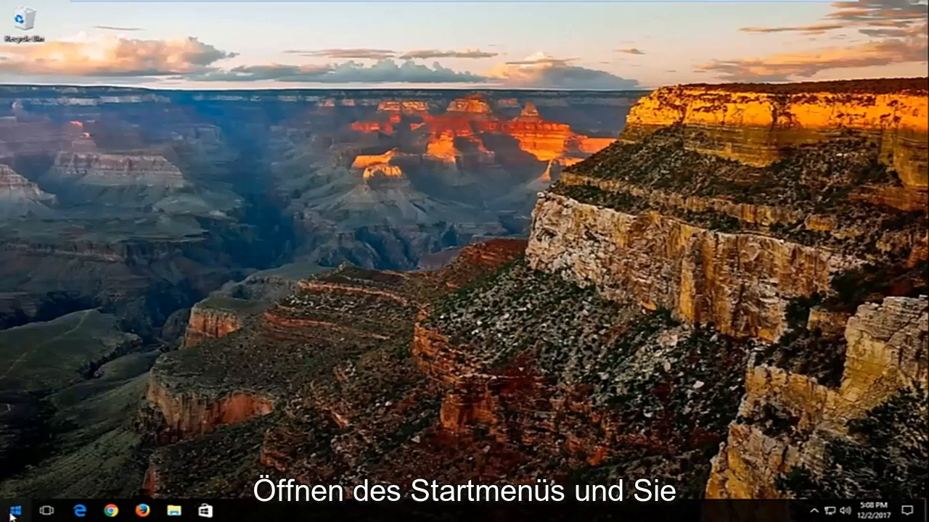
Search the Start menu for "services" so the Services app appears as best match.
left_click(12, 510)
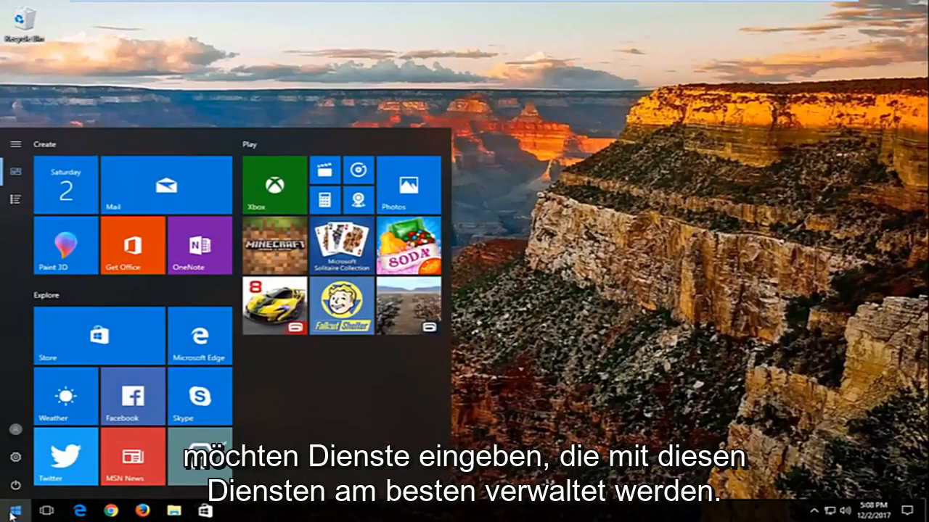
left_click(11, 510)
type("services")
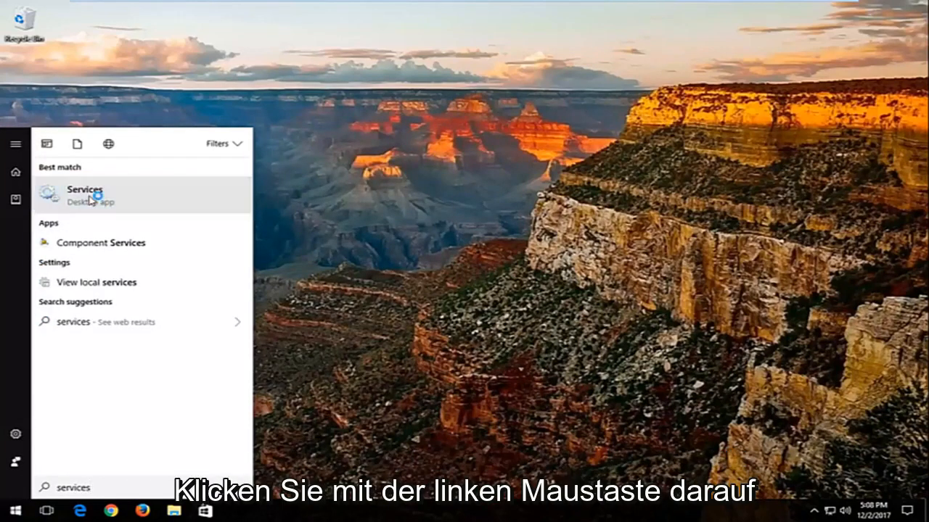
Launch Services and bring up the Superfetch service's properties.
left_click(84, 194)
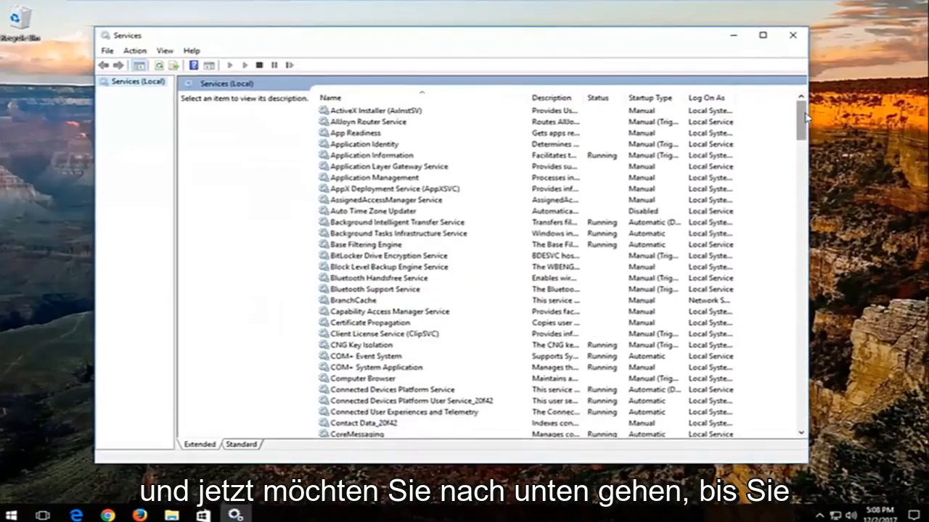
scroll("down", 3)
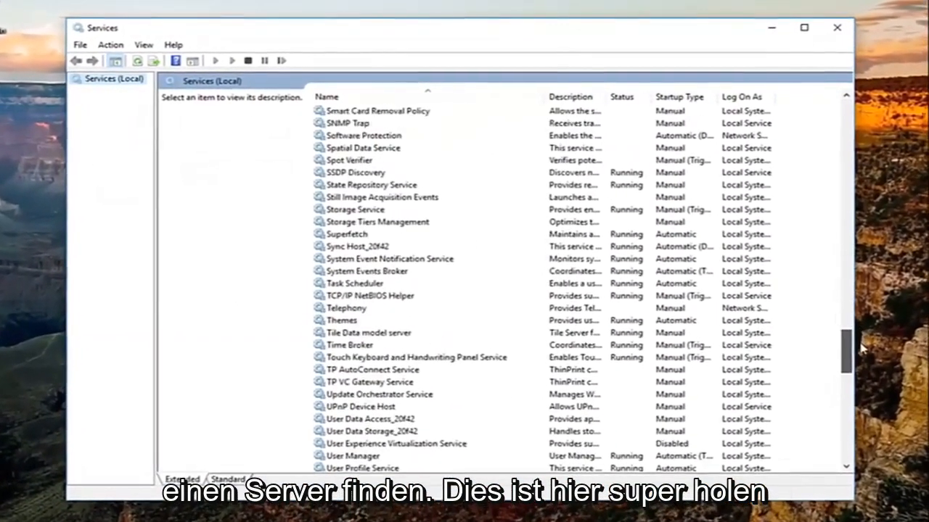
left_click(347, 233)
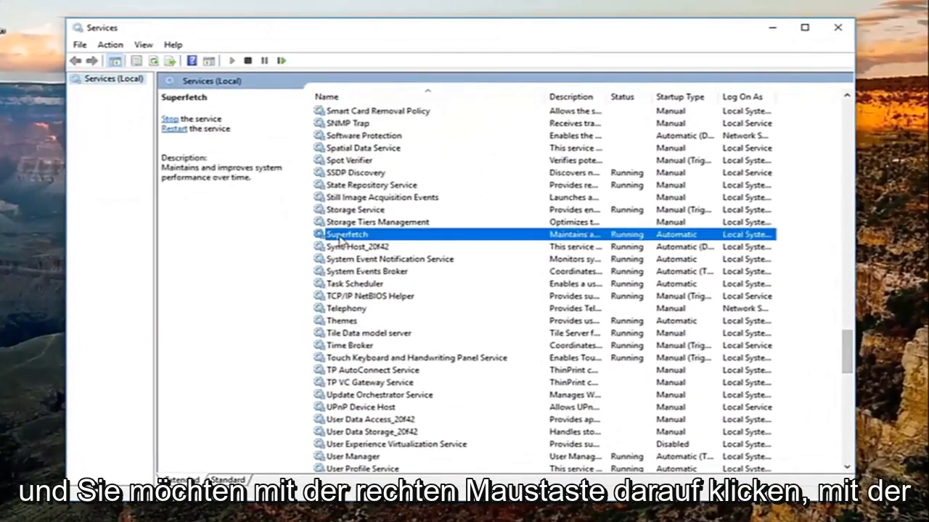
right_click(346, 233)
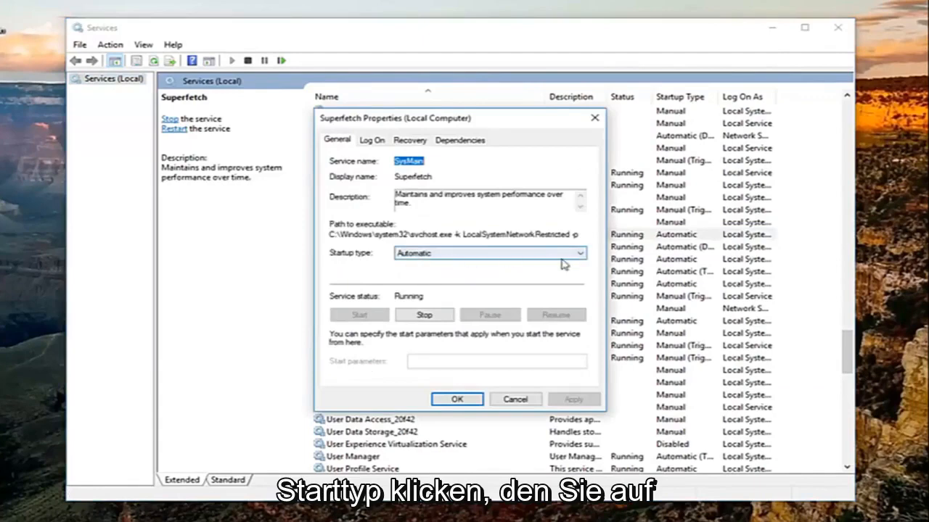
Set Superfetch's startup type to Disabled, apply it, and close Services.
left_click(490, 253)
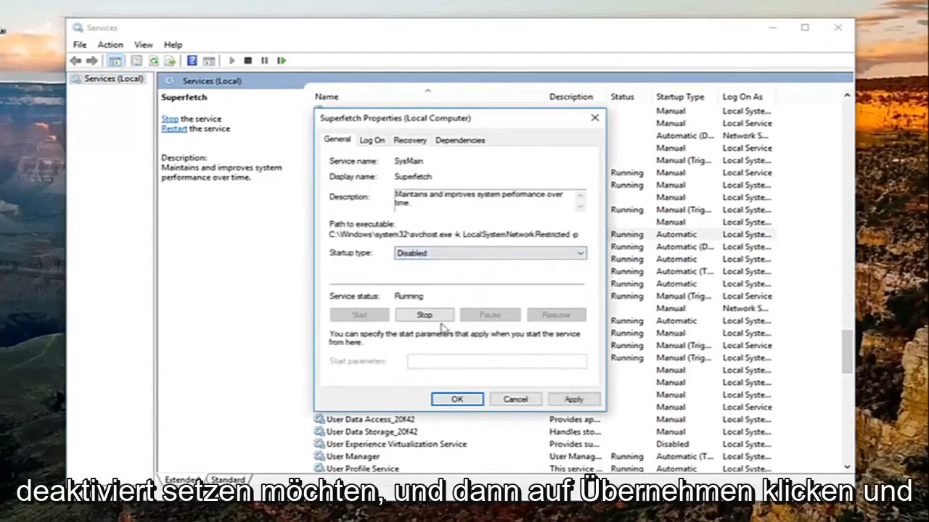
left_click(456, 399)
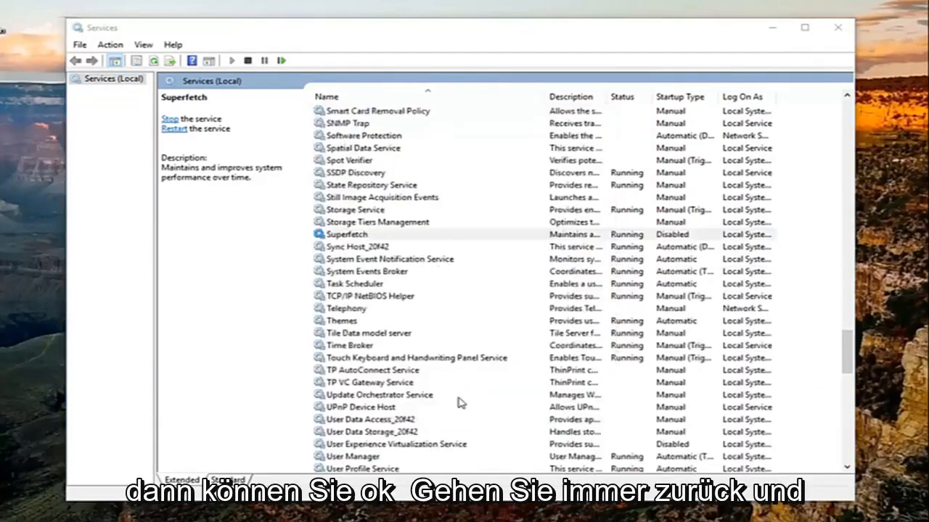
left_click(346, 233)
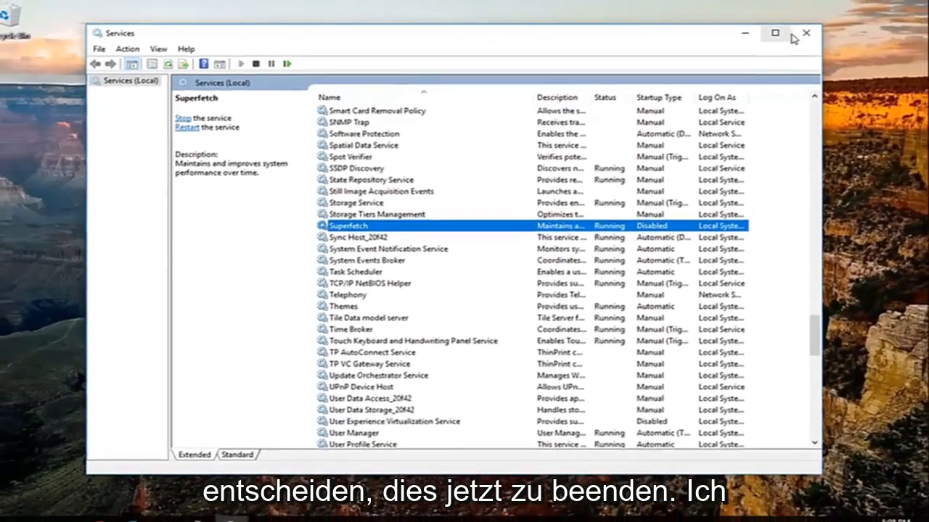
left_click(806, 33)
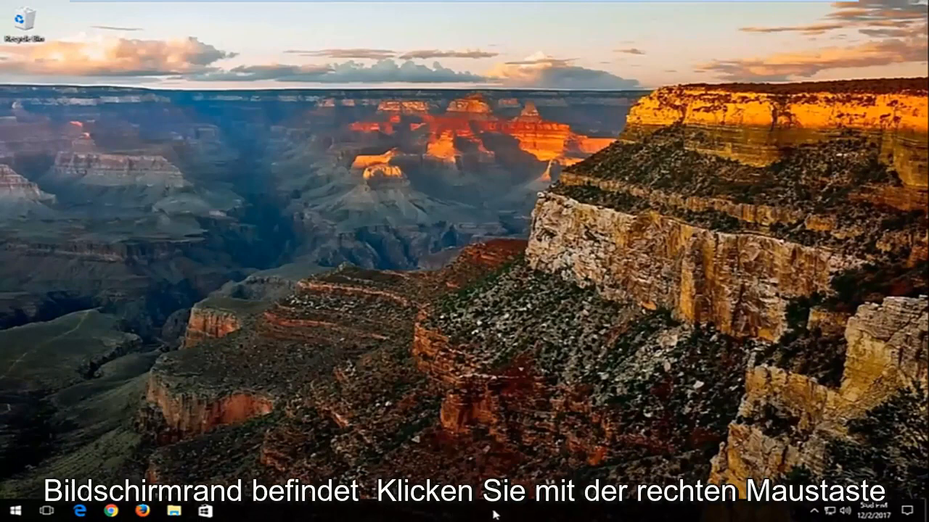
Open Task Manager from the taskbar's right-click menu.
right_click(497, 514)
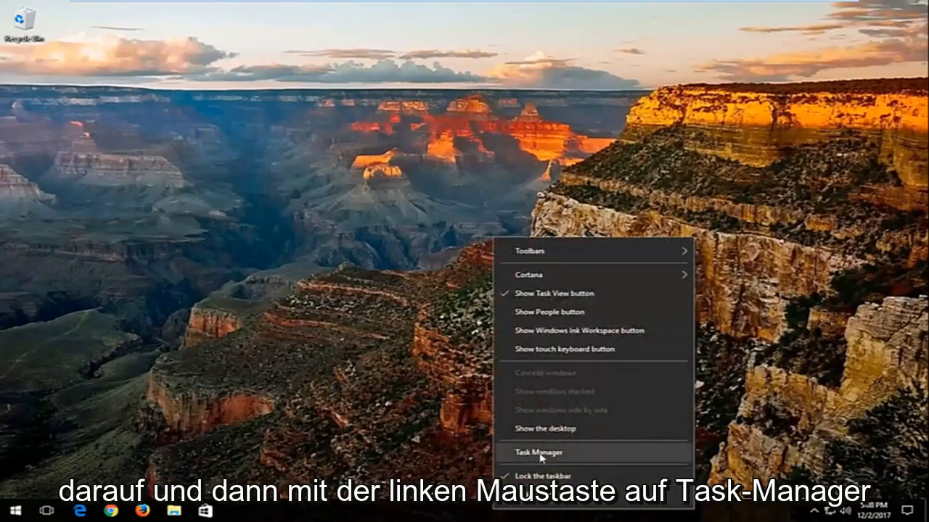
left_click(539, 453)
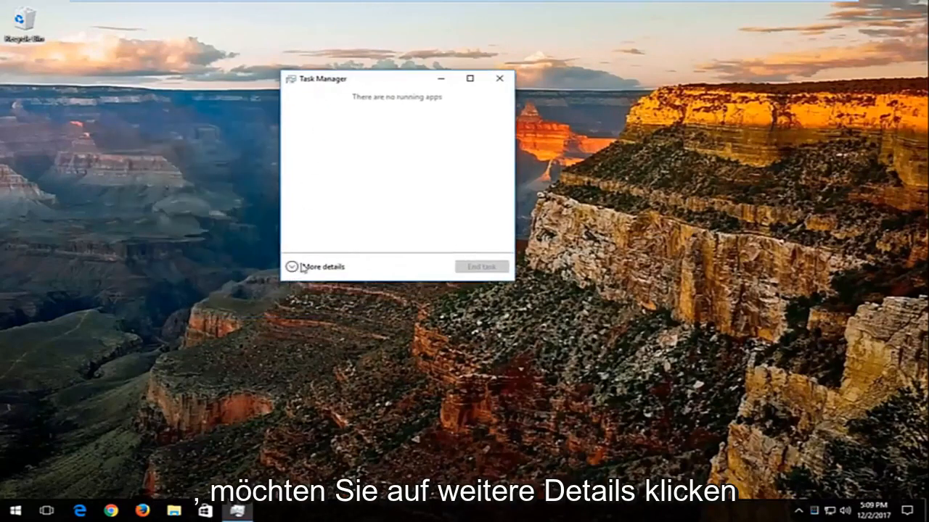
Expand Task Manager's details and show the Startup list with Microsoft OneDrive selected.
left_click(323, 266)
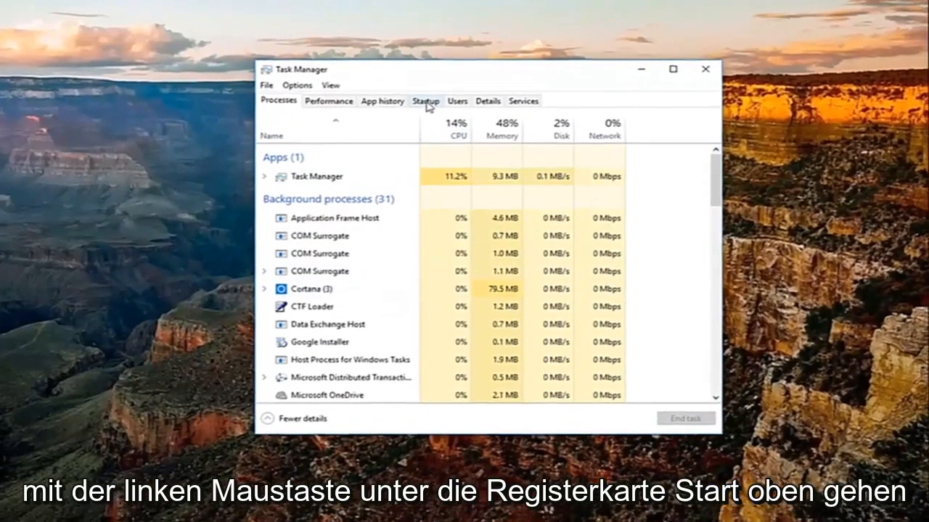
left_click(426, 101)
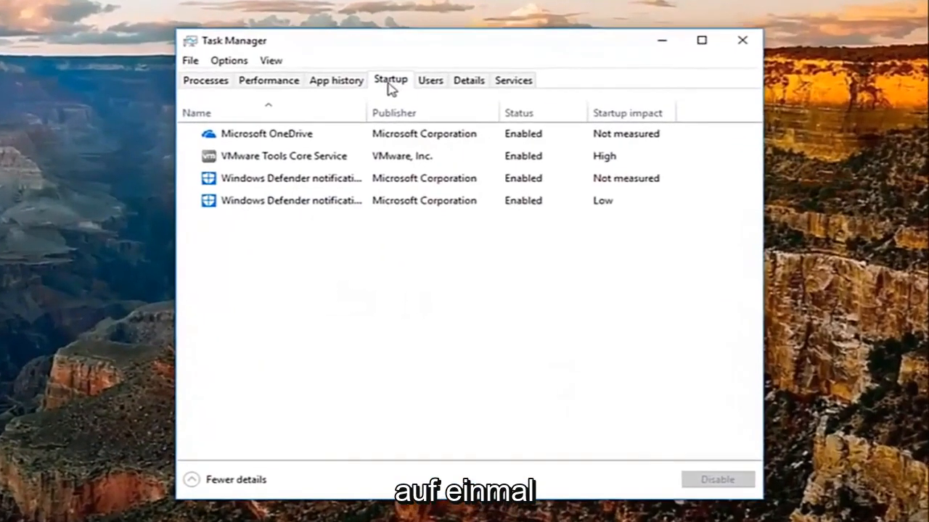
left_click(283, 155)
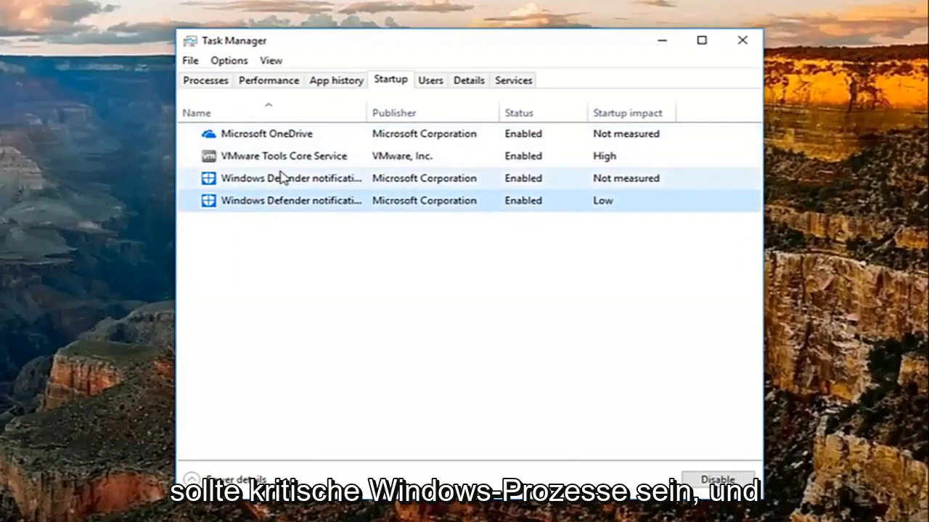
left_click(283, 201)
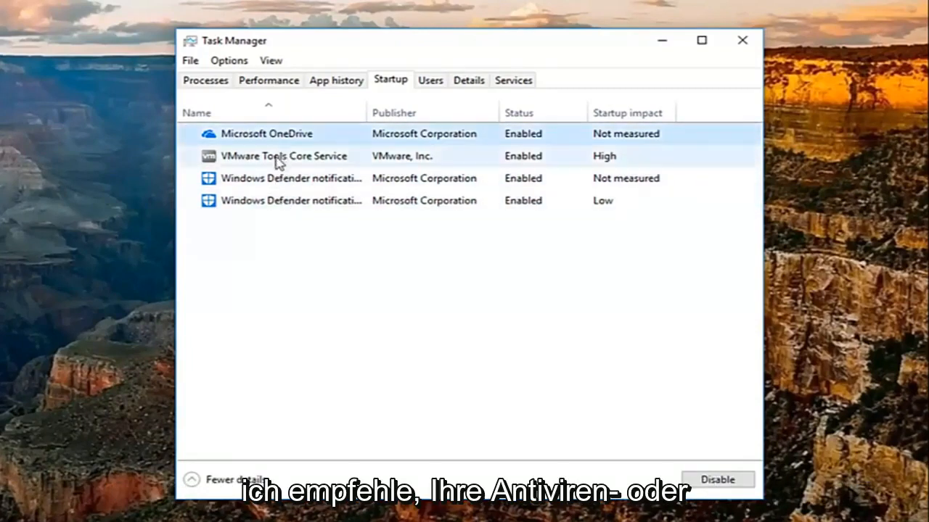
mouse_move(279, 171)
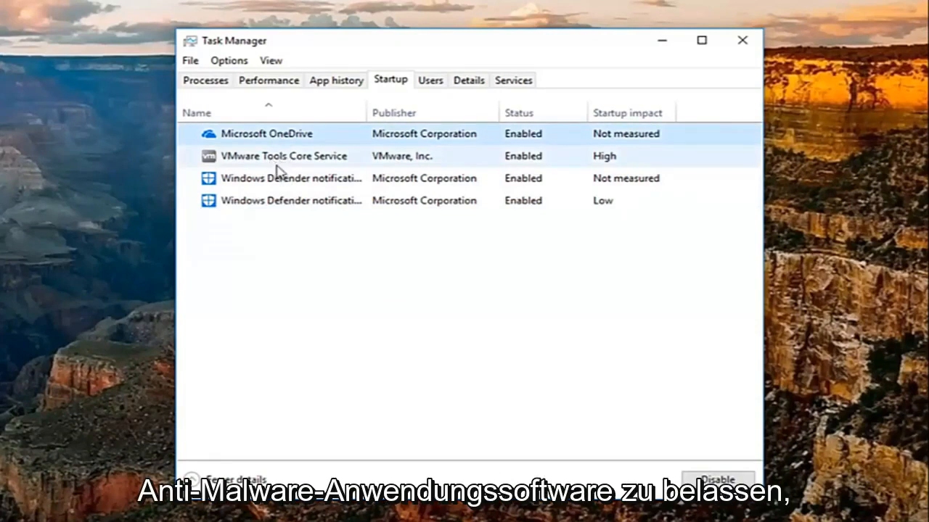
Review the VMware Tools and Windows Defender entries, then re-enable Microsoft OneDrive at startup.
left_click(283, 156)
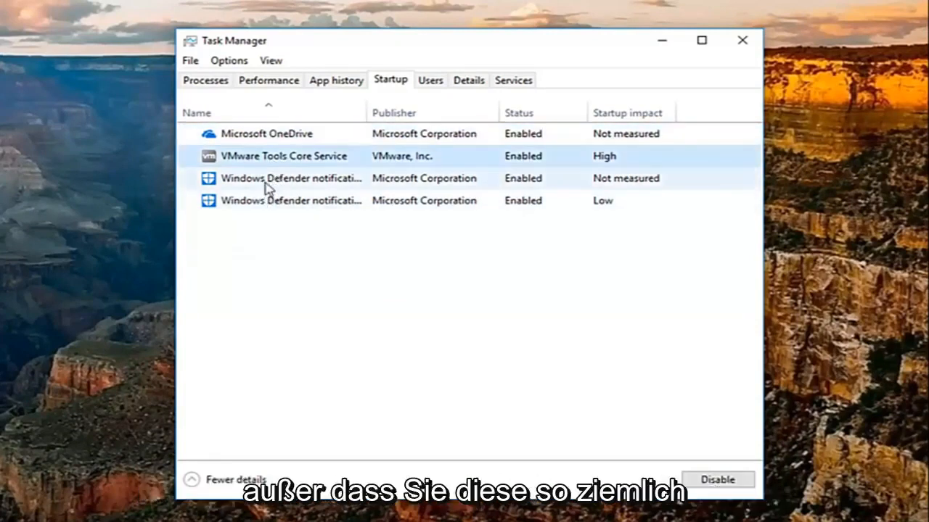
left_click(291, 177)
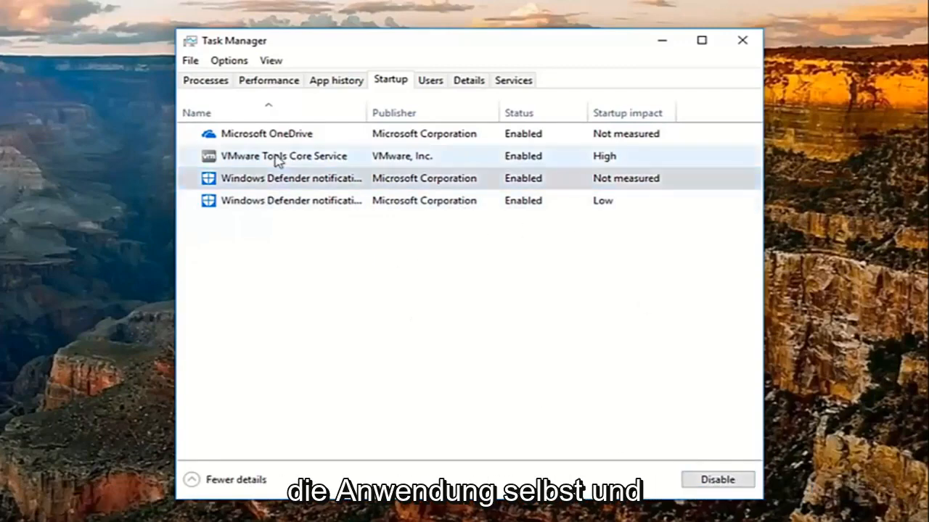
left_click(266, 134)
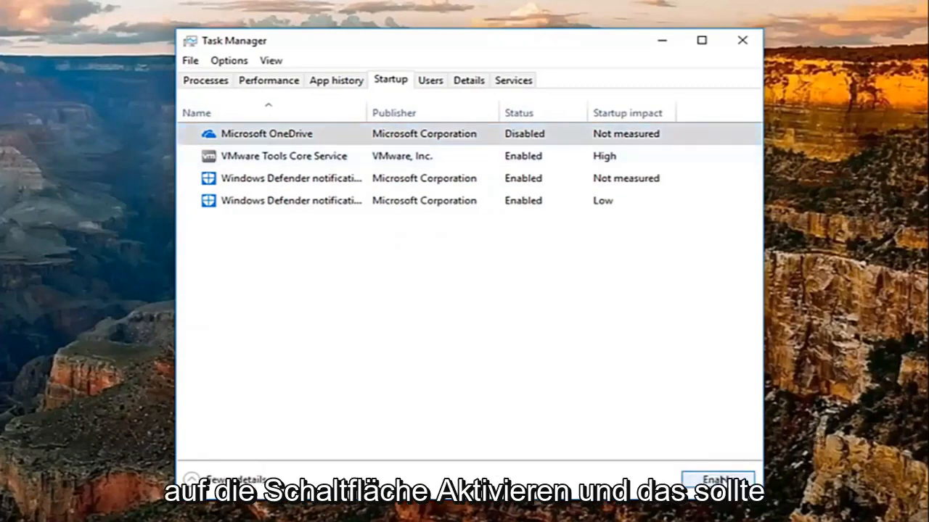
left_click(718, 478)
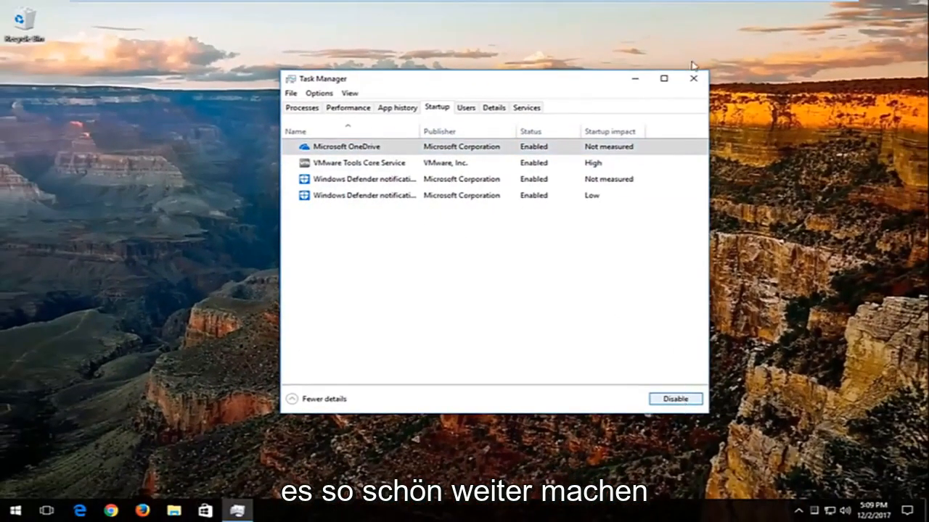
Close Task Manager and reach Apps & features via a "programs" Start search.
left_click(693, 78)
type("programs")
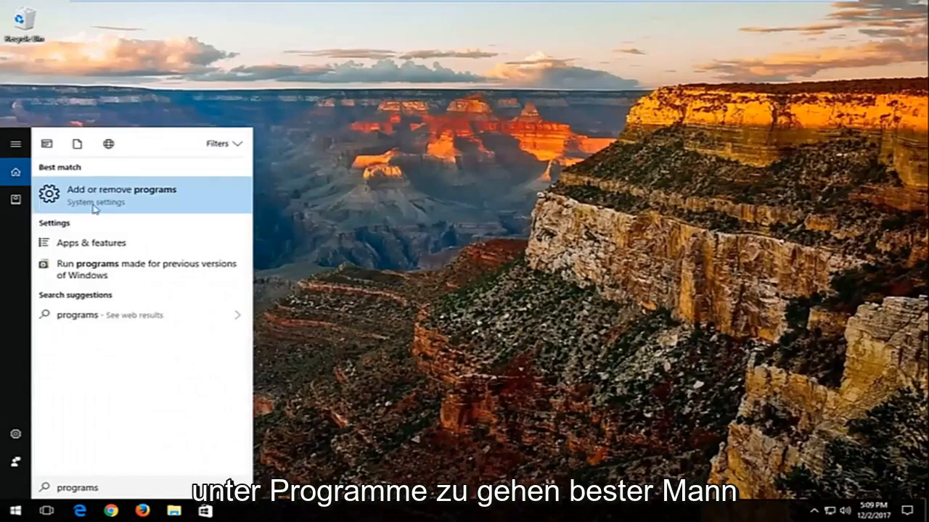
left_click(121, 195)
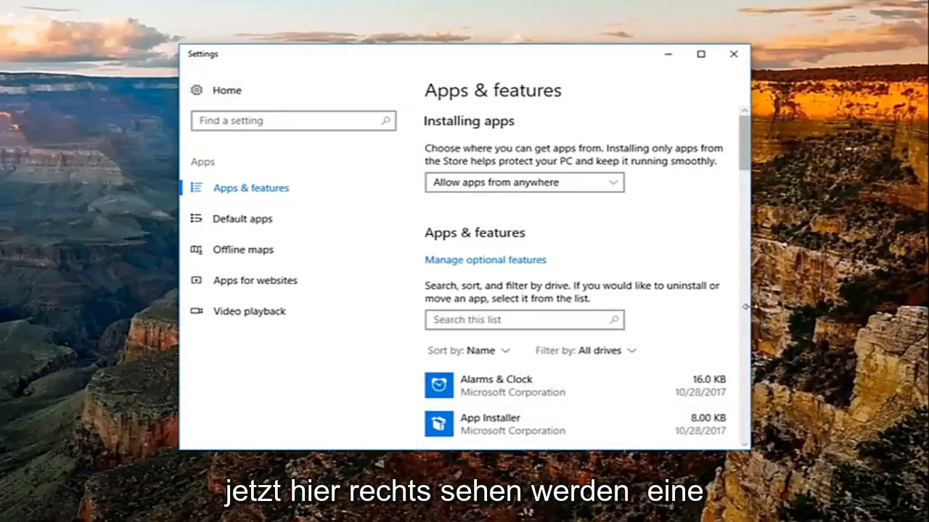
Browse the installed apps list up and down, then close Settings back to the desktop.
scroll("down", 3)
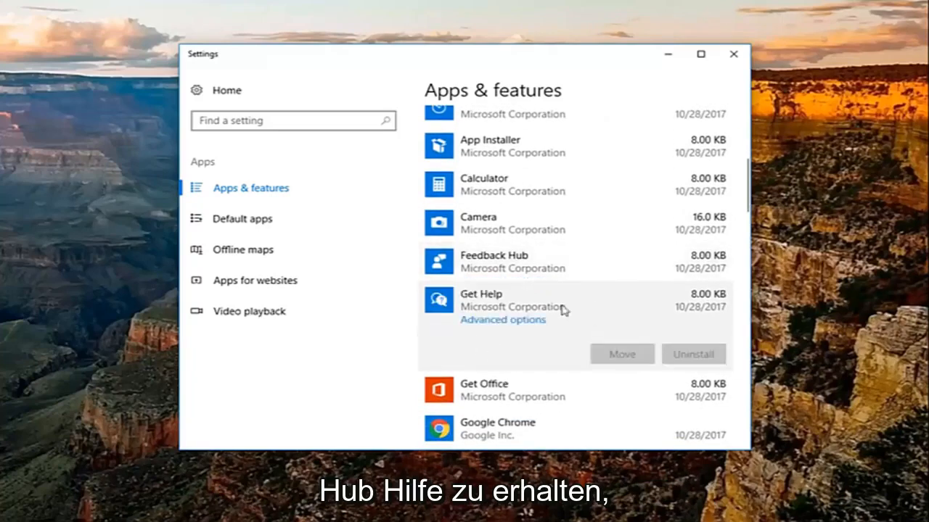
scroll("down", 3)
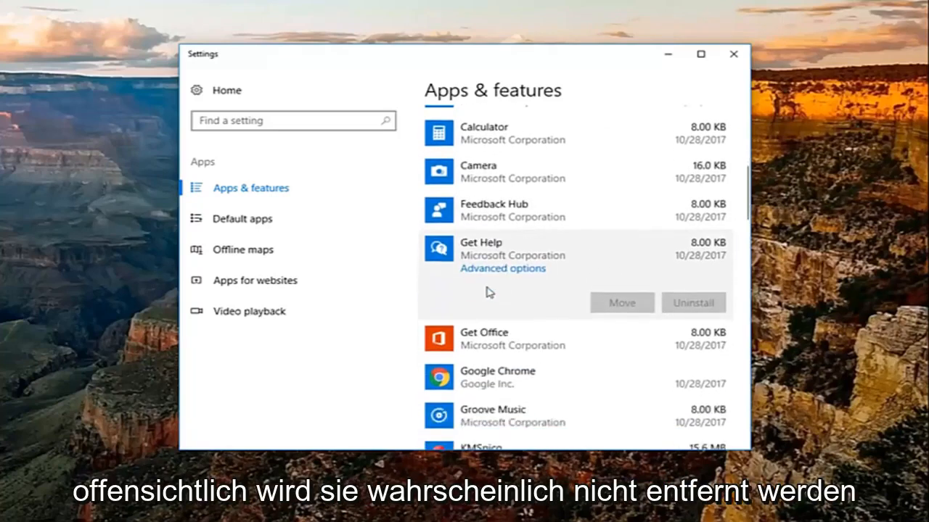
scroll("up", 3)
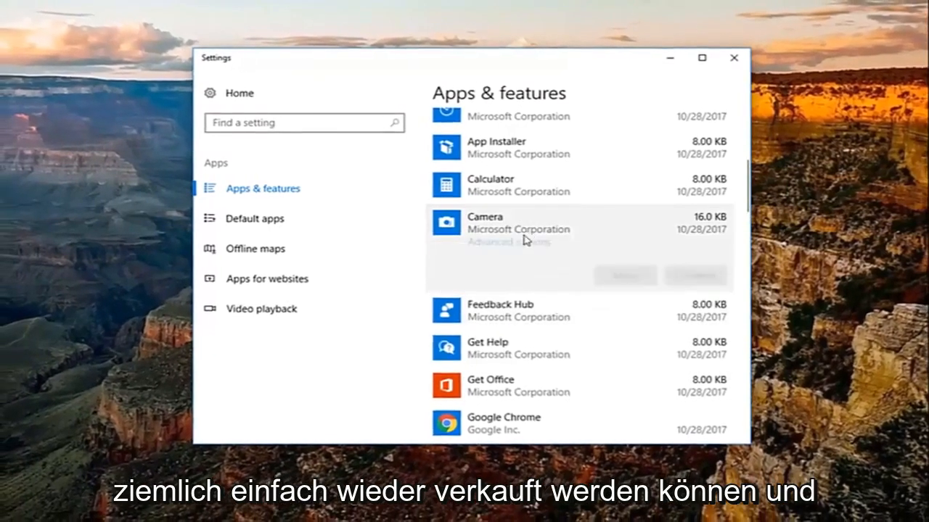
scroll("up", 3)
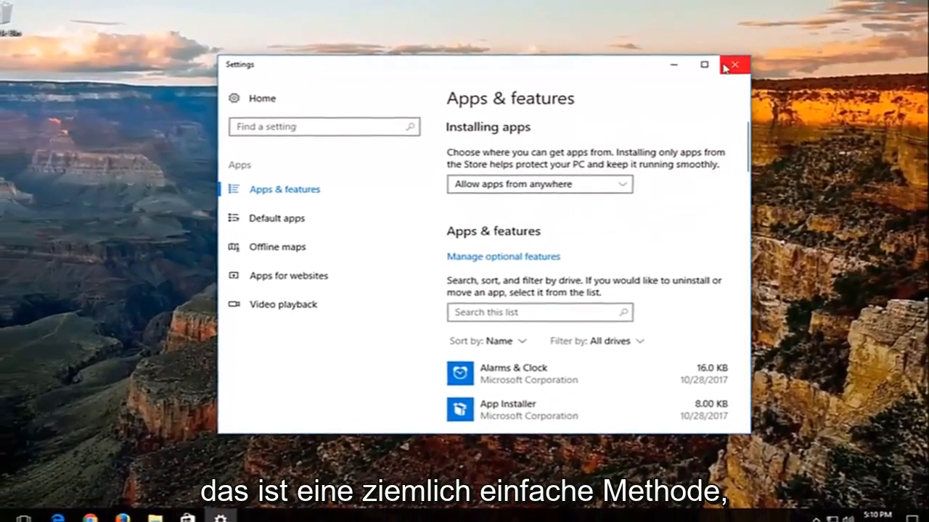
left_click(734, 65)
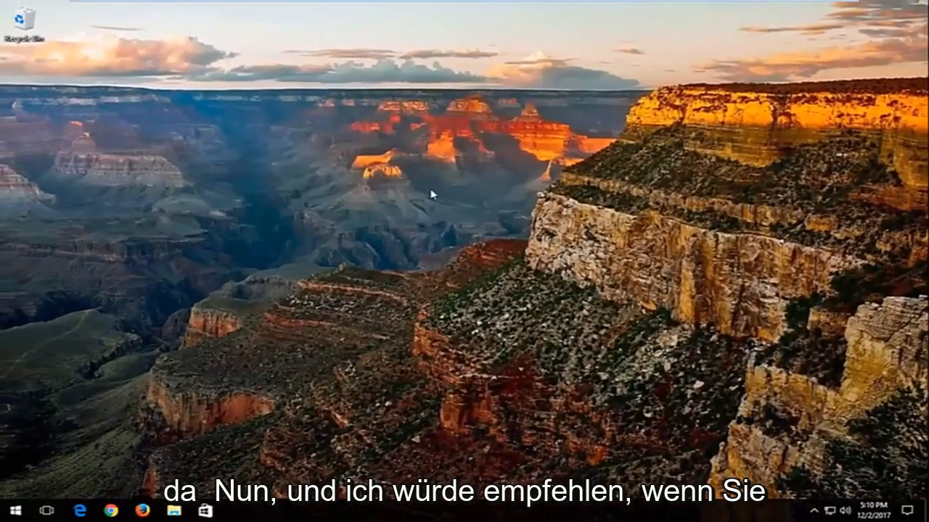